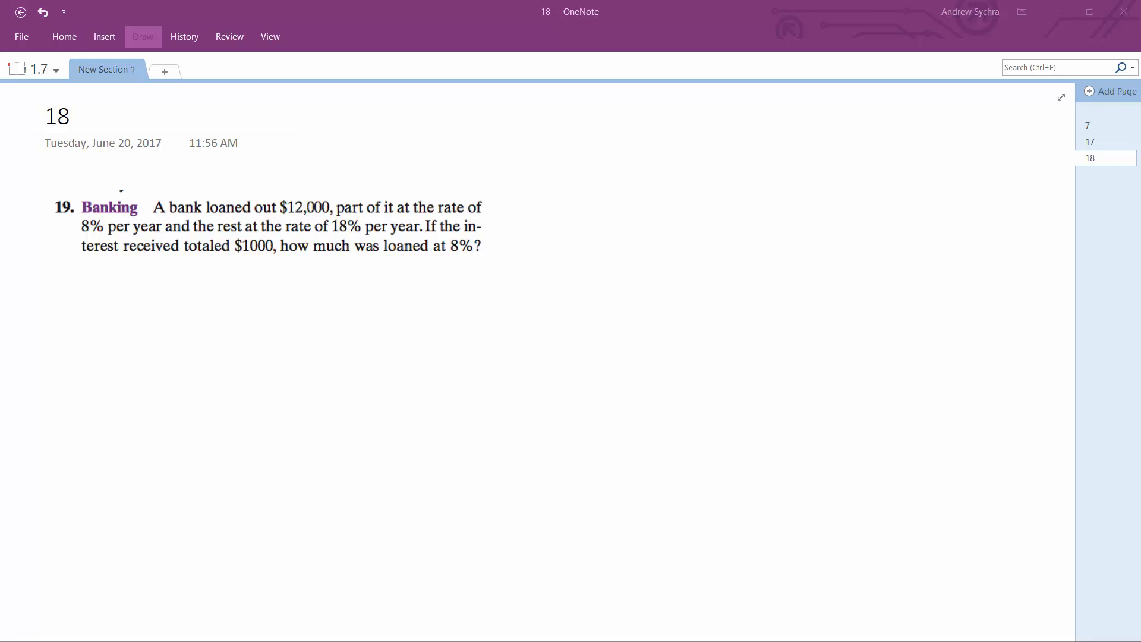
mouse_move(434, 293)
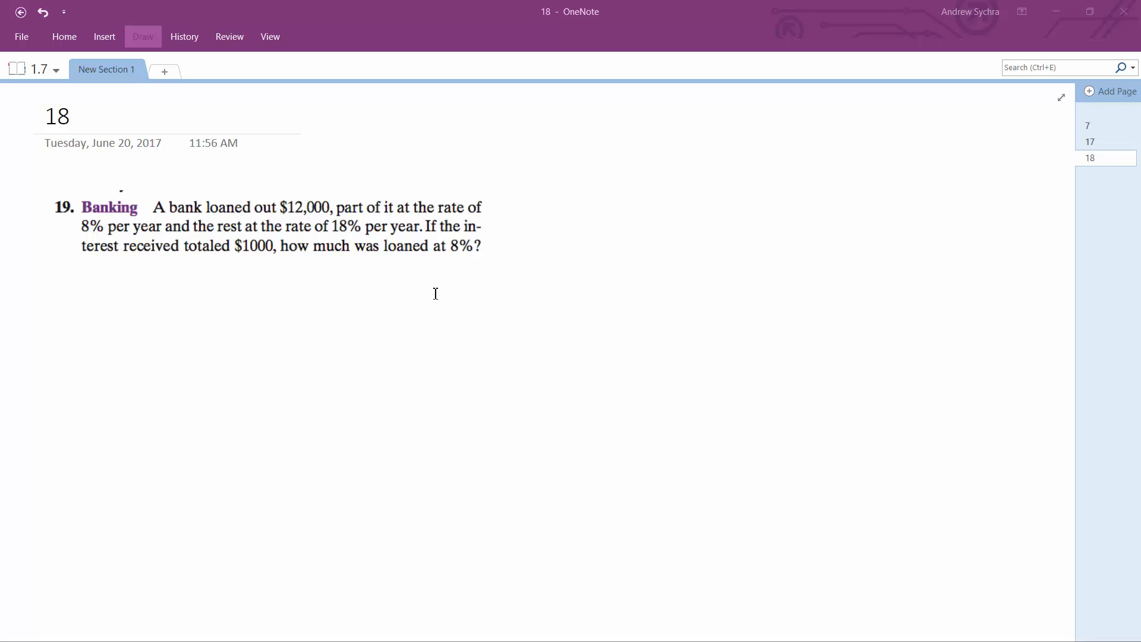
mouse_move(436, 294)
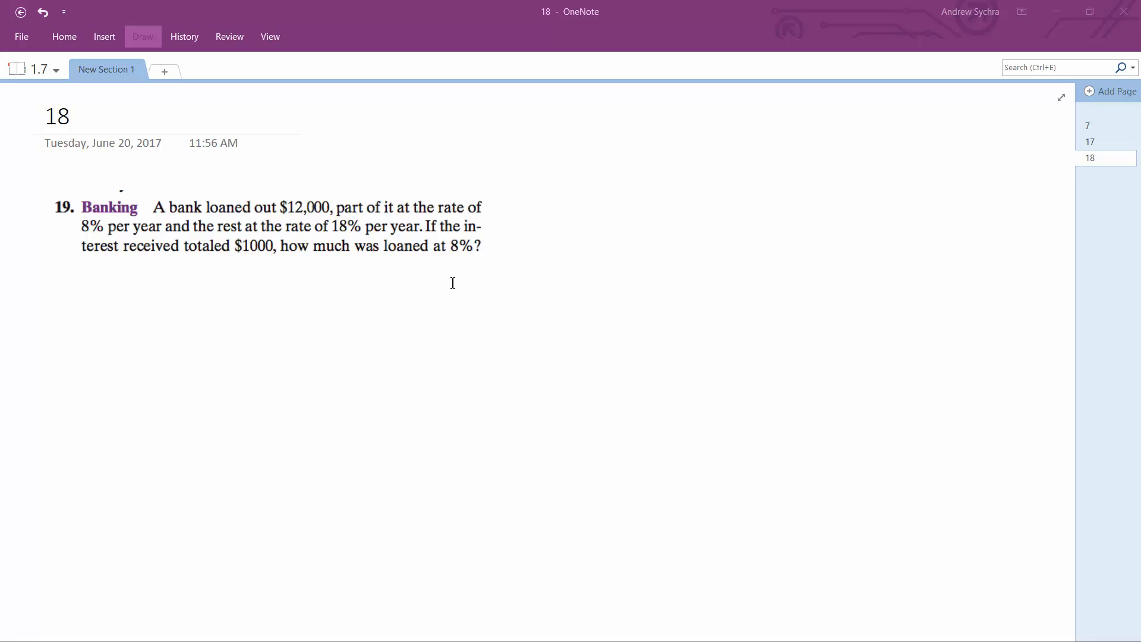
mouse_move(164, 273)
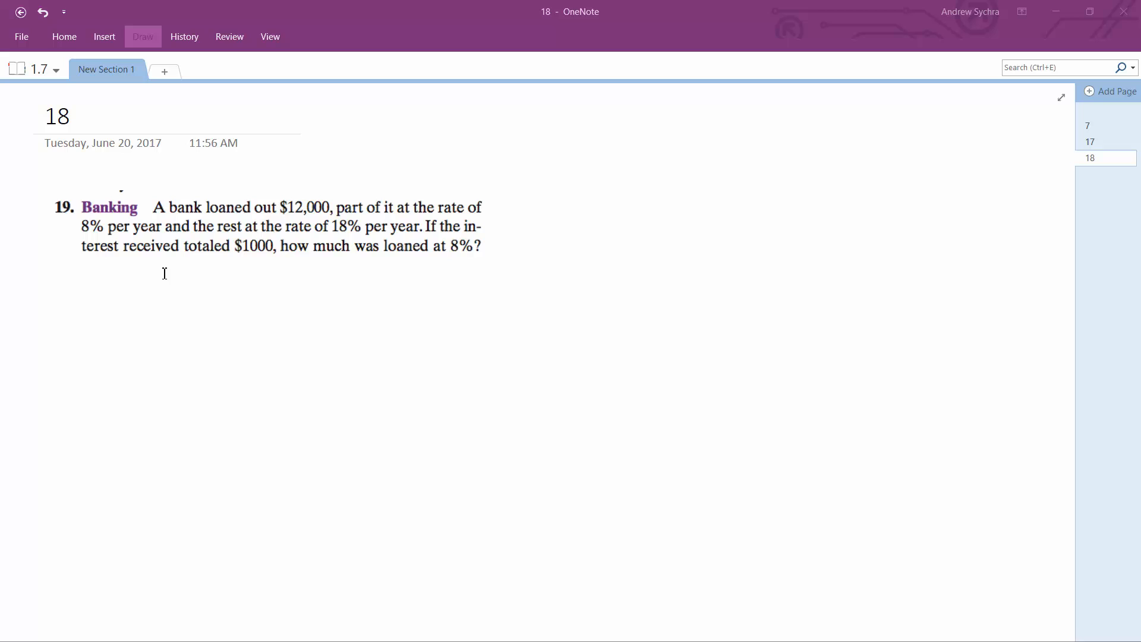
Handwrite the first equation x + y = 12000 below the problem
drag(116, 283, 141, 307)
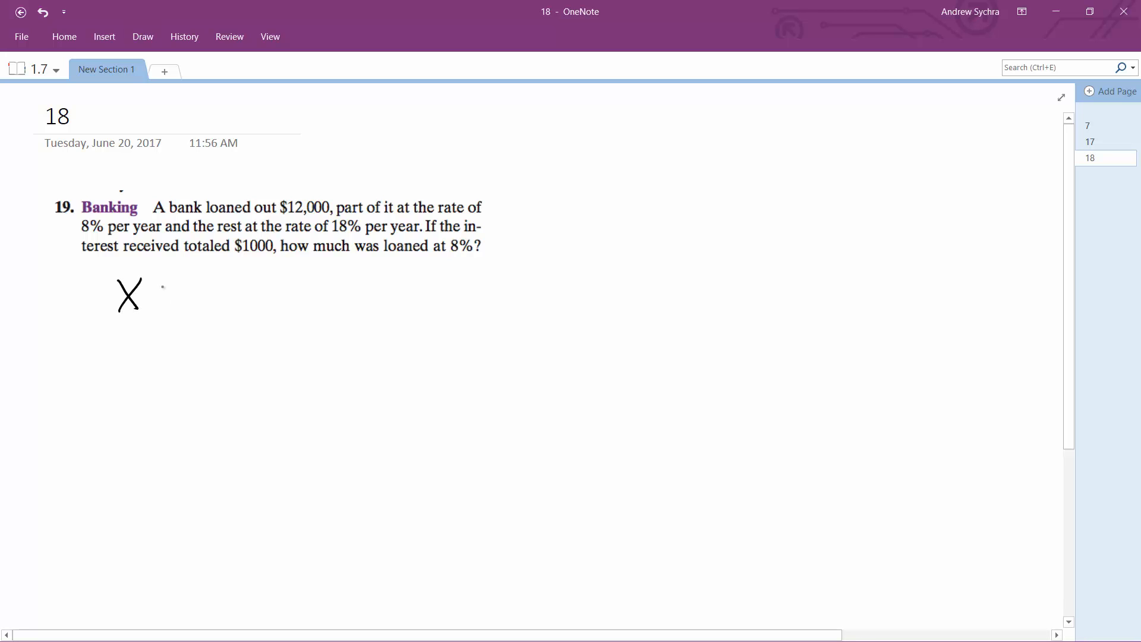
drag(149, 295, 285, 302)
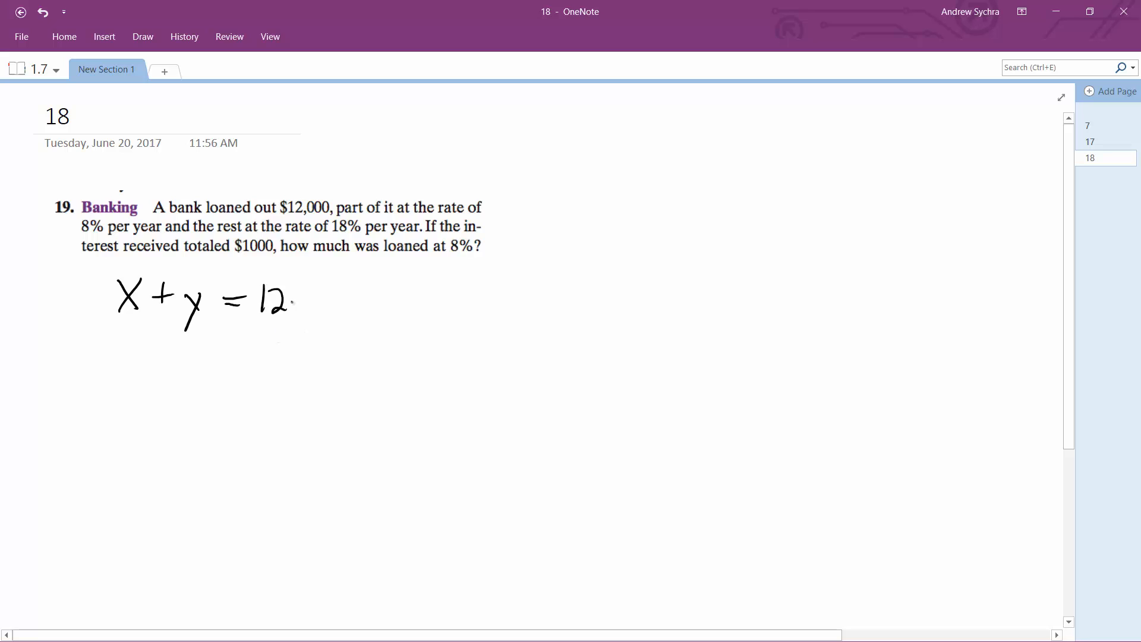
drag(291, 299, 345, 302)
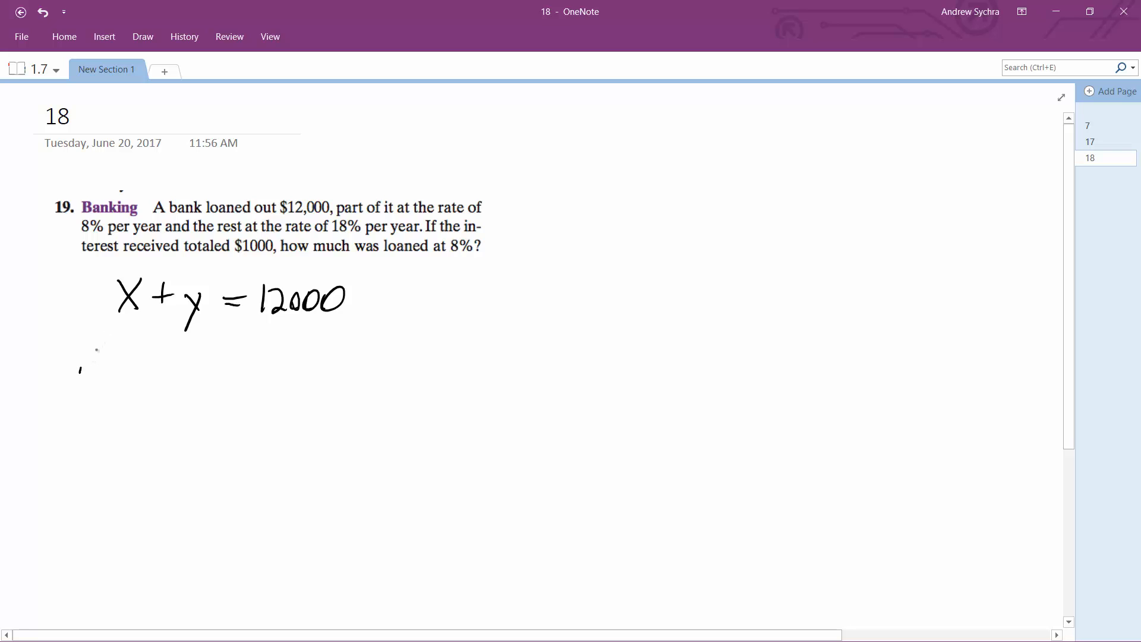
Write the interest equation .08x + .18y = 1000 underneath it
drag(80, 367, 120, 361)
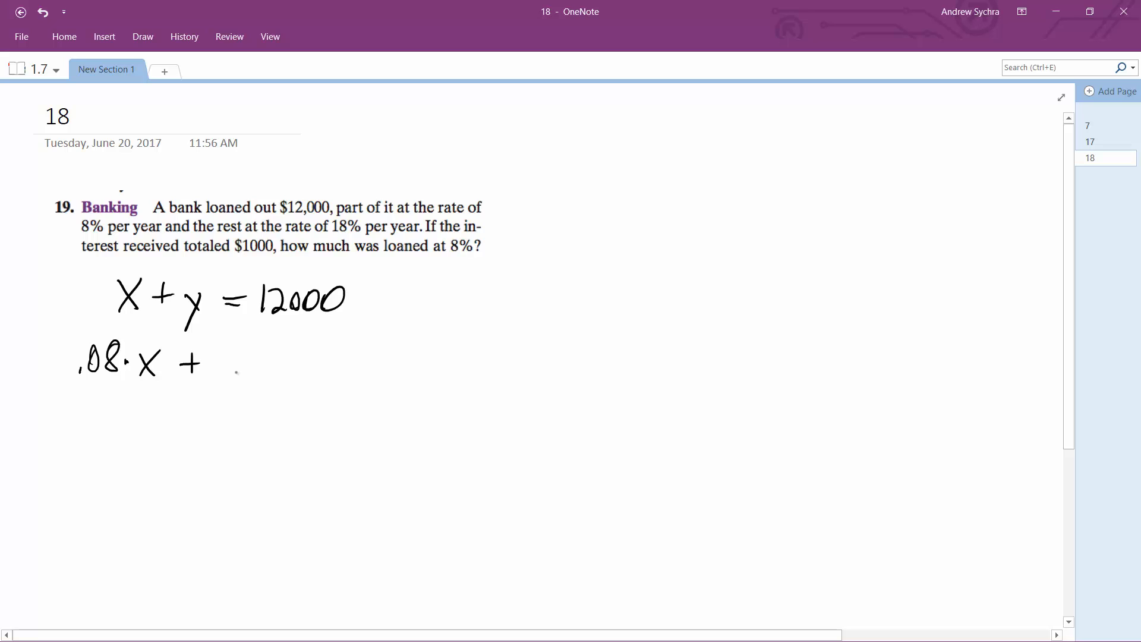
drag(226, 356, 280, 393)
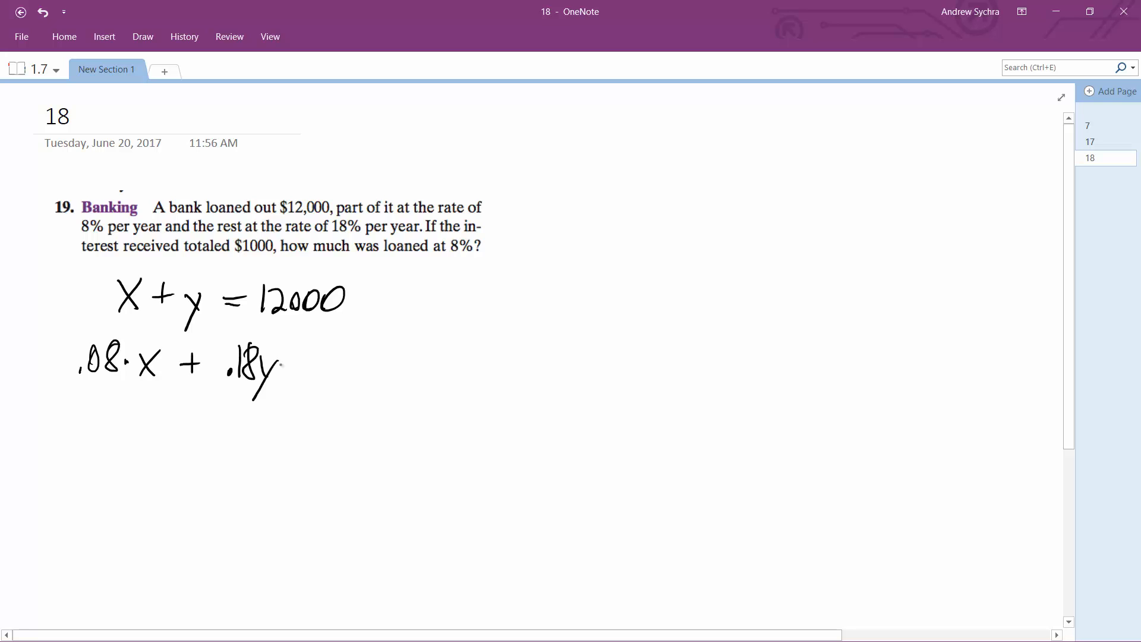
drag(295, 362, 317, 362)
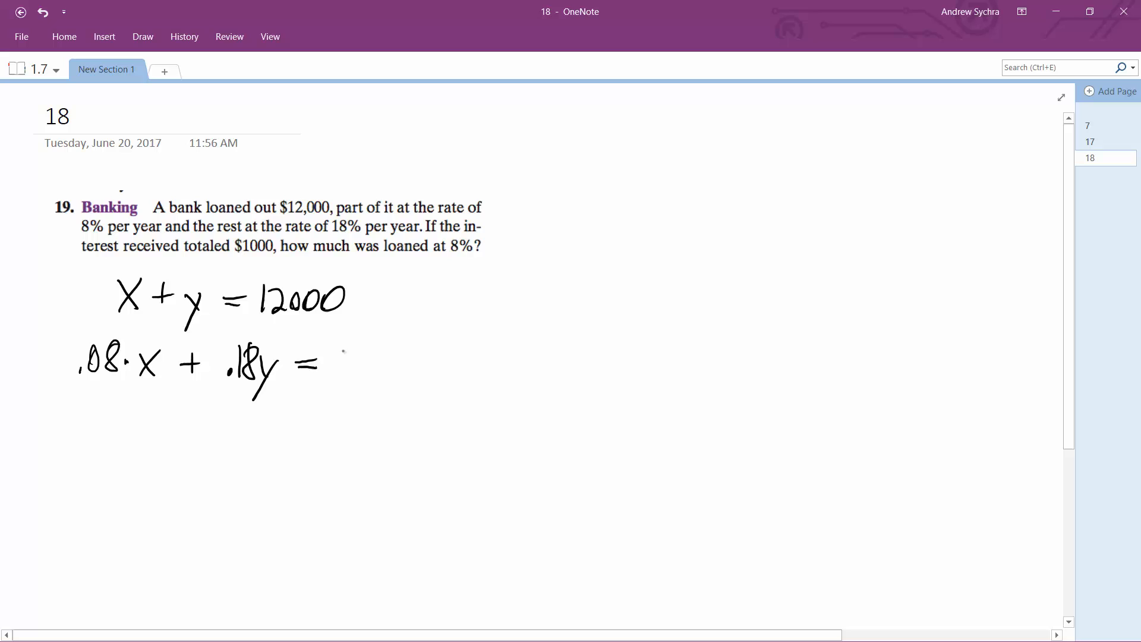
drag(335, 364, 382, 363)
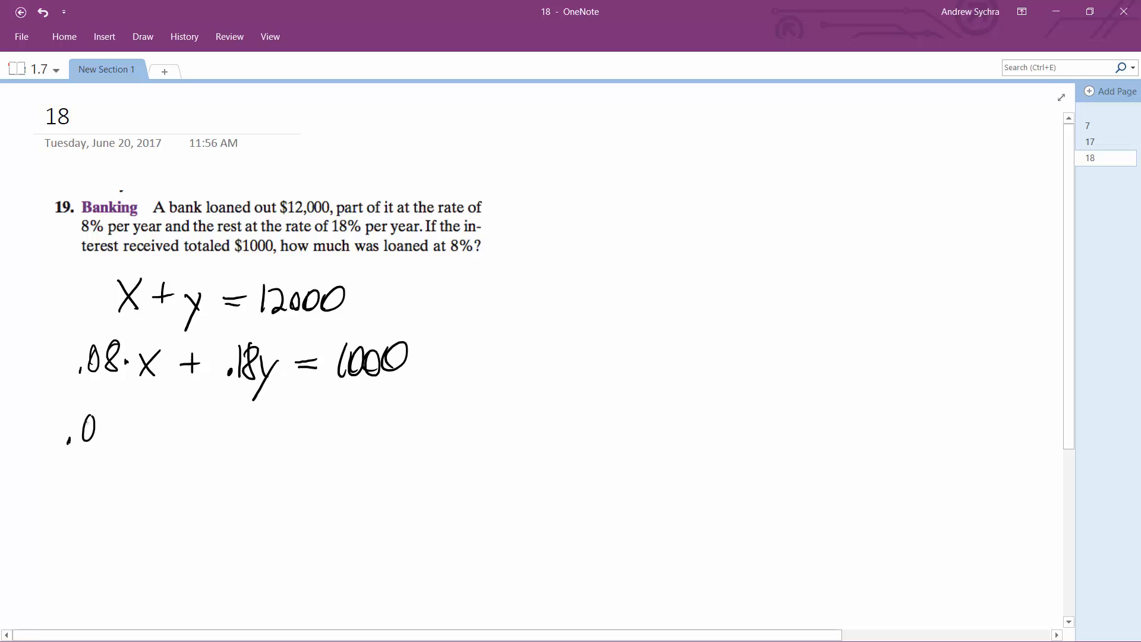
Write .08x + .18(12000 − x) = 1000, noting y = 12000 − x beside the first equation
drag(69, 429, 196, 437)
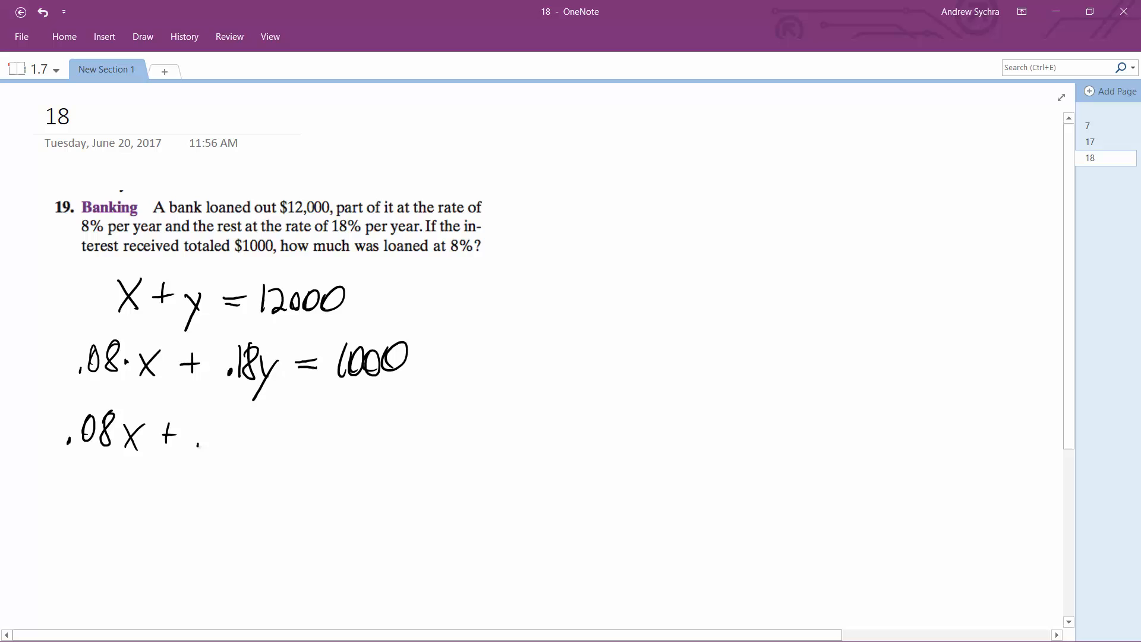
drag(197, 429, 247, 451)
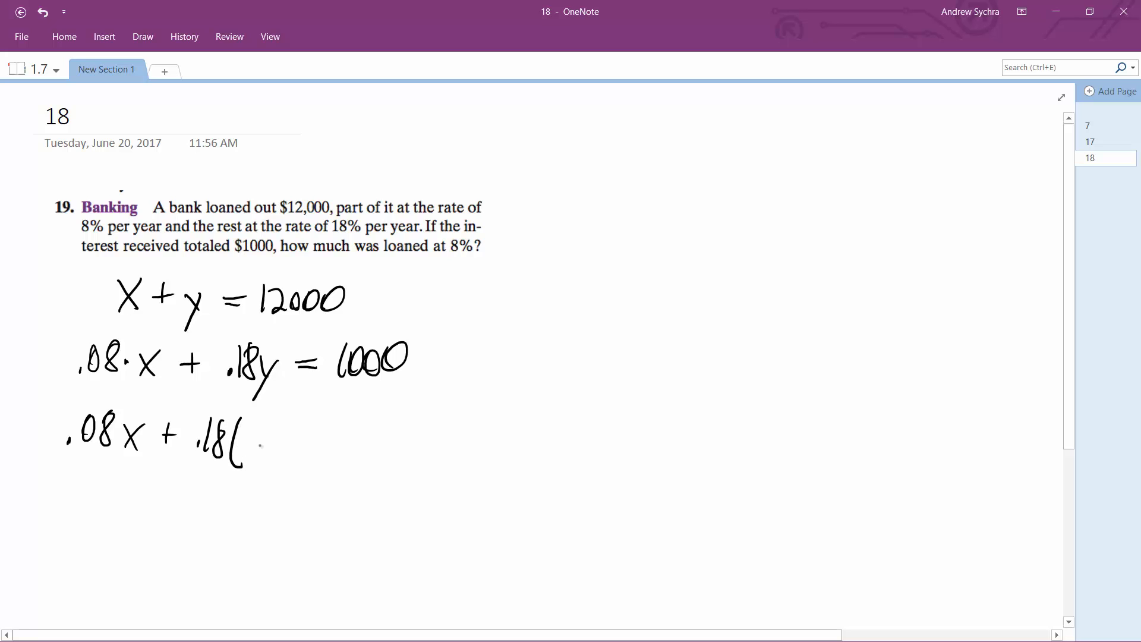
drag(269, 437, 317, 440)
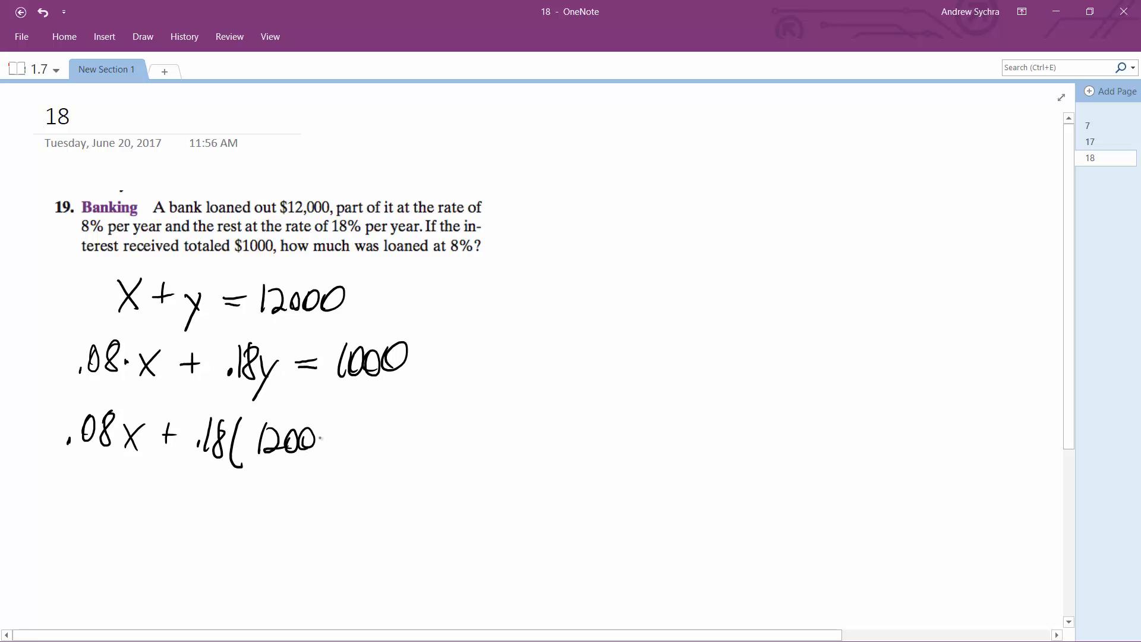
drag(342, 440, 386, 451)
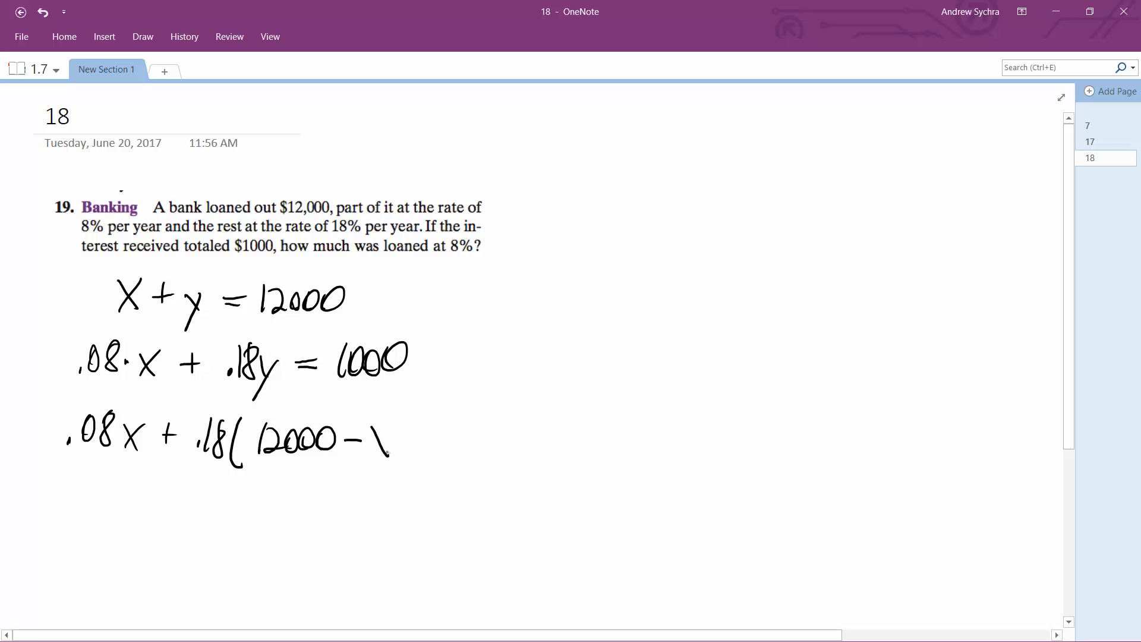
drag(371, 437, 404, 466)
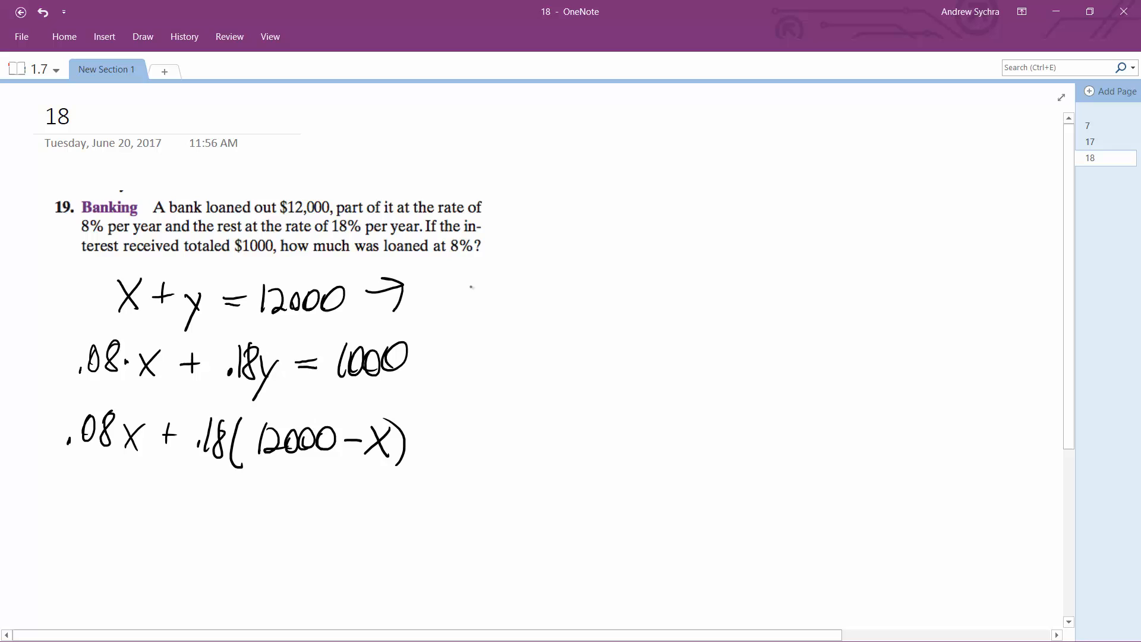
drag(447, 292, 550, 291)
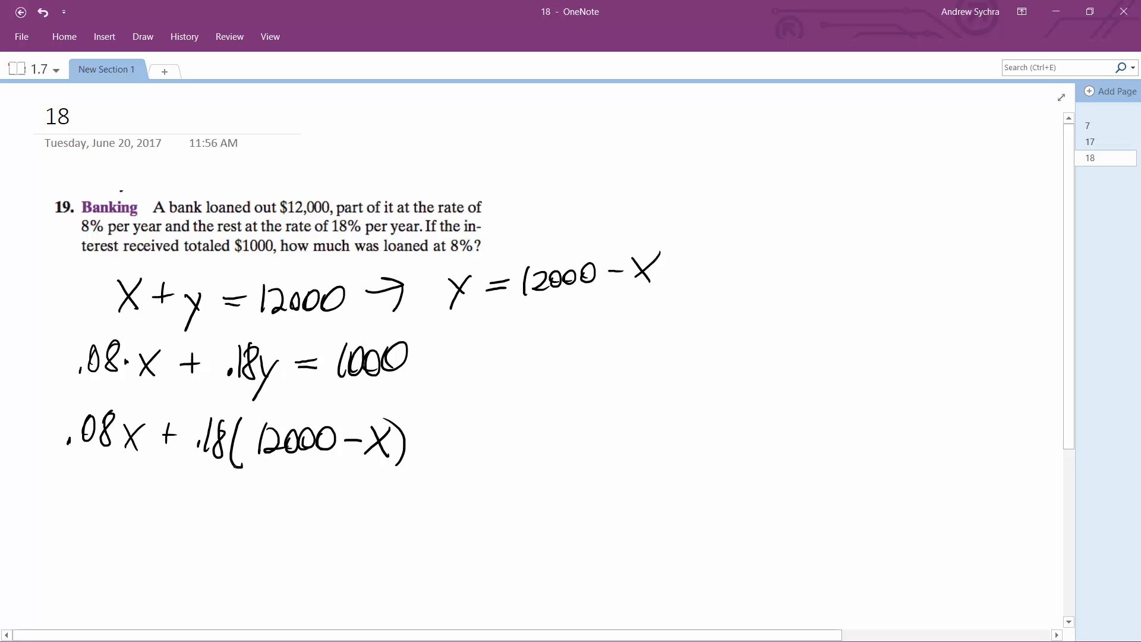
drag(434, 447, 484, 448)
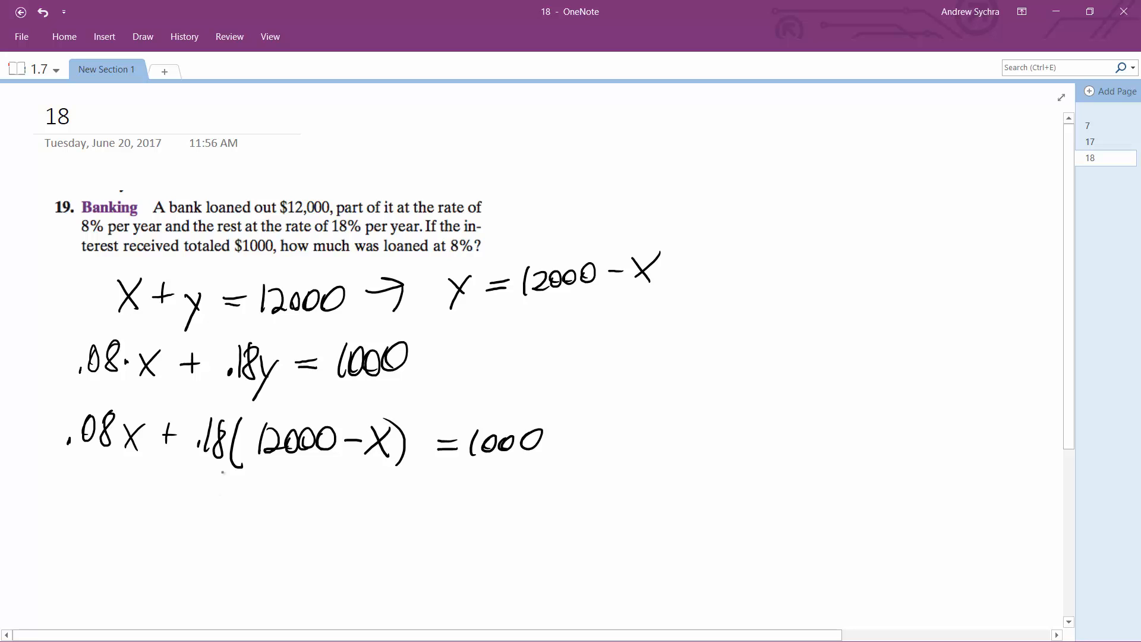
Expand to .08x + 2160 − .18x, subtract 2160, and reach −.1x = −1160, x = 11,600
drag(72, 495, 116, 484)
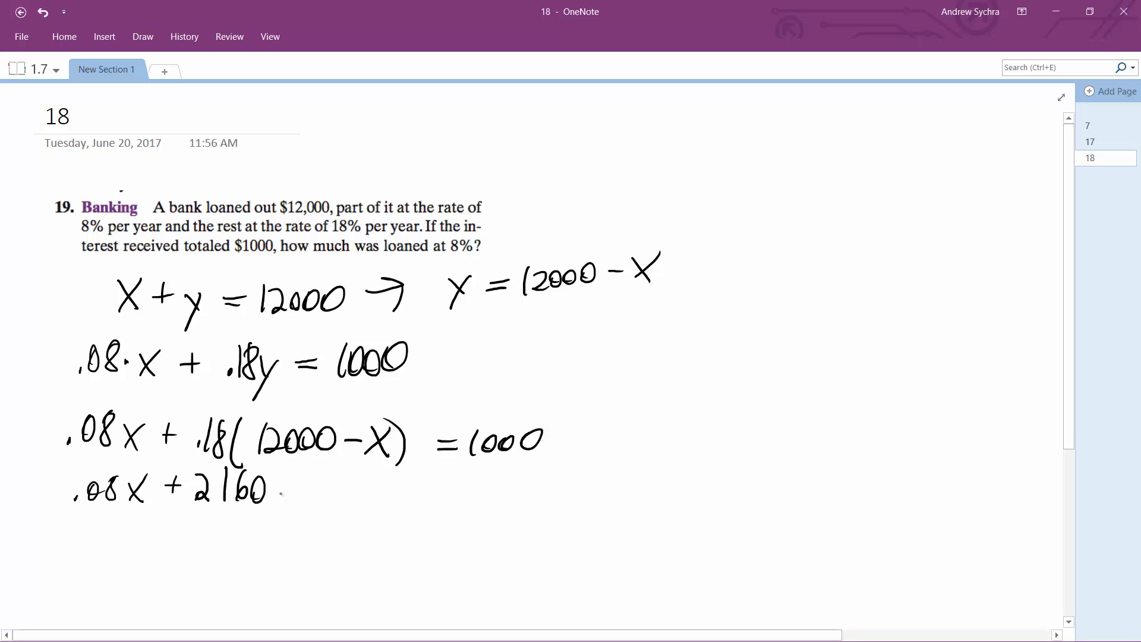
drag(276, 492, 357, 495)
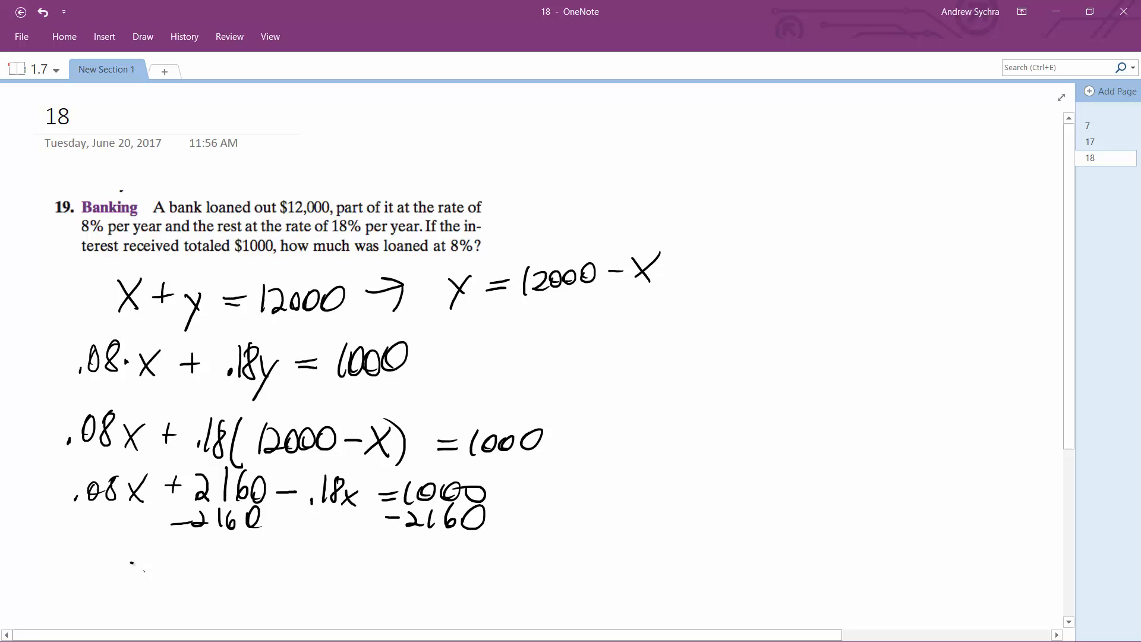
drag(131, 567, 233, 571)
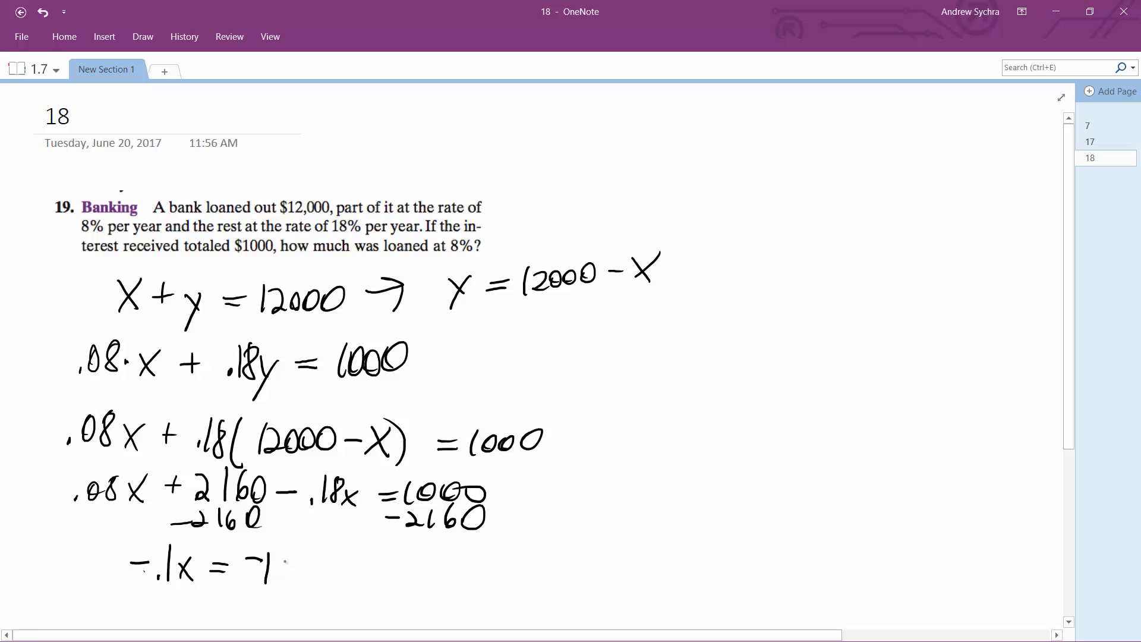
text(160 x=11,600)
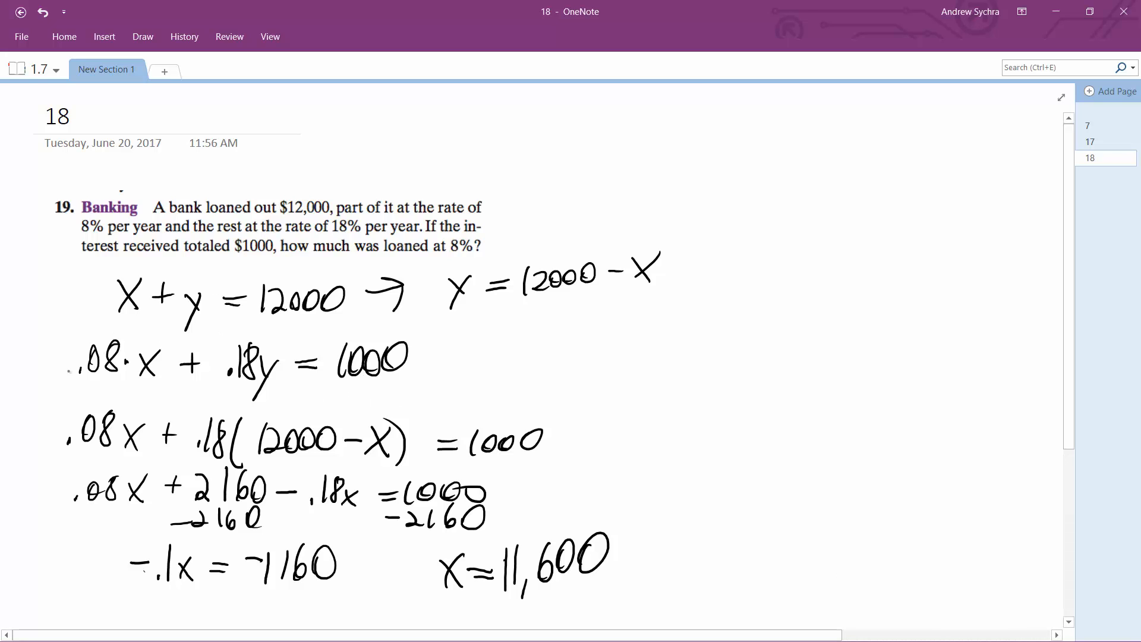
Draw a circle around the answer x = 11,600
drag(65, 386, 164, 385)
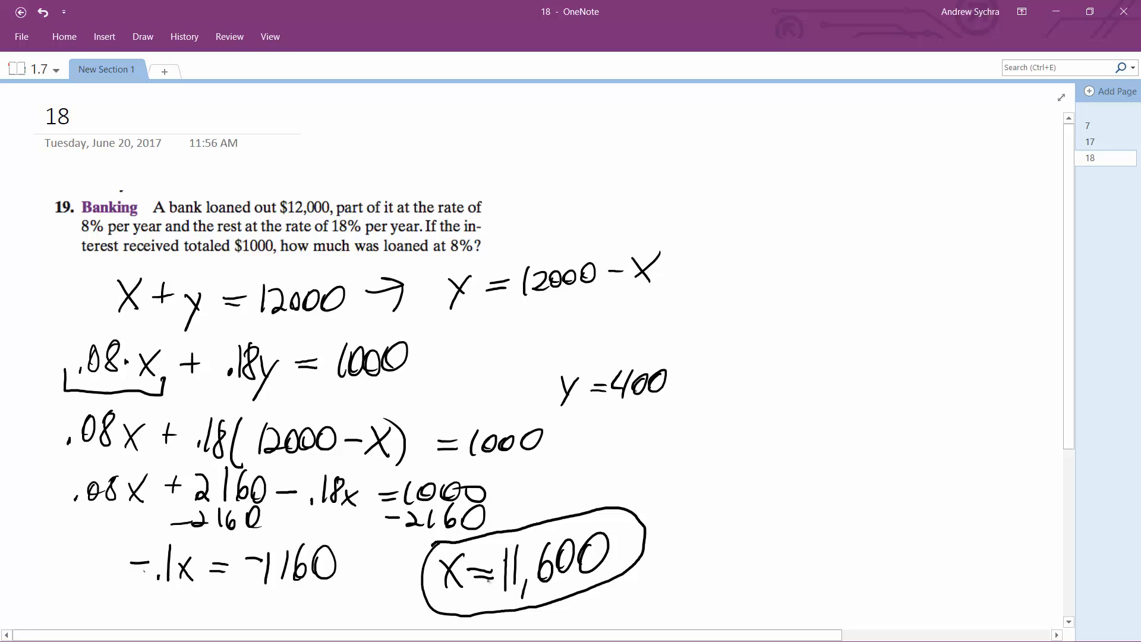
mouse_move(714, 416)
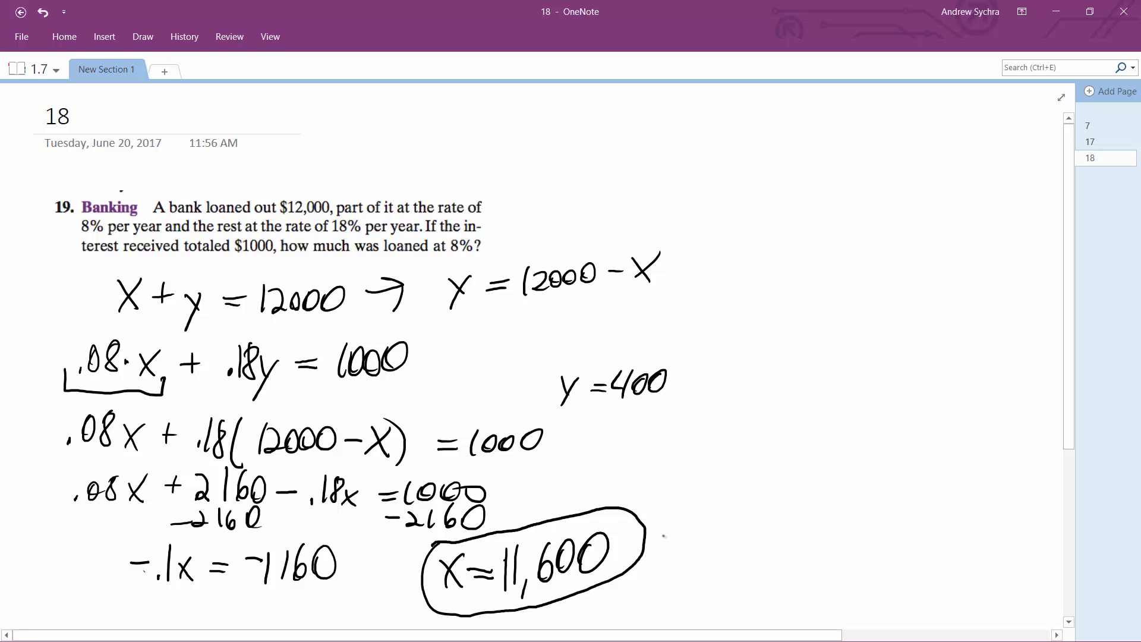
Handwrite 'loaned out at 8%' to the right of the circled x = 11,600
drag(662, 531, 721, 532)
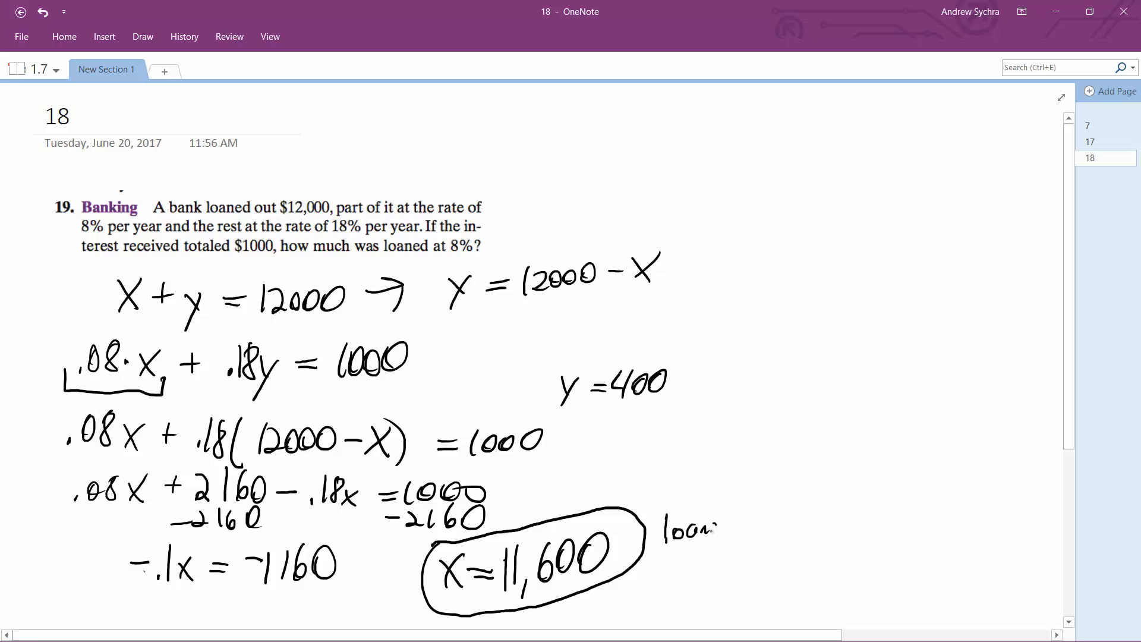
drag(662, 525, 830, 510)
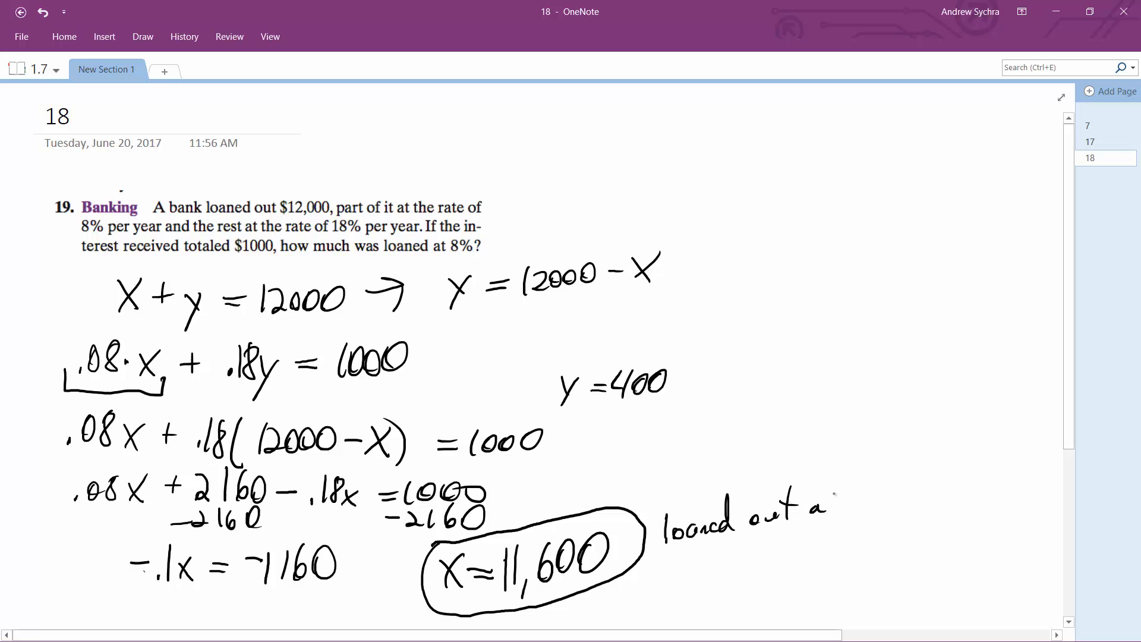
drag(815, 509, 840, 498)
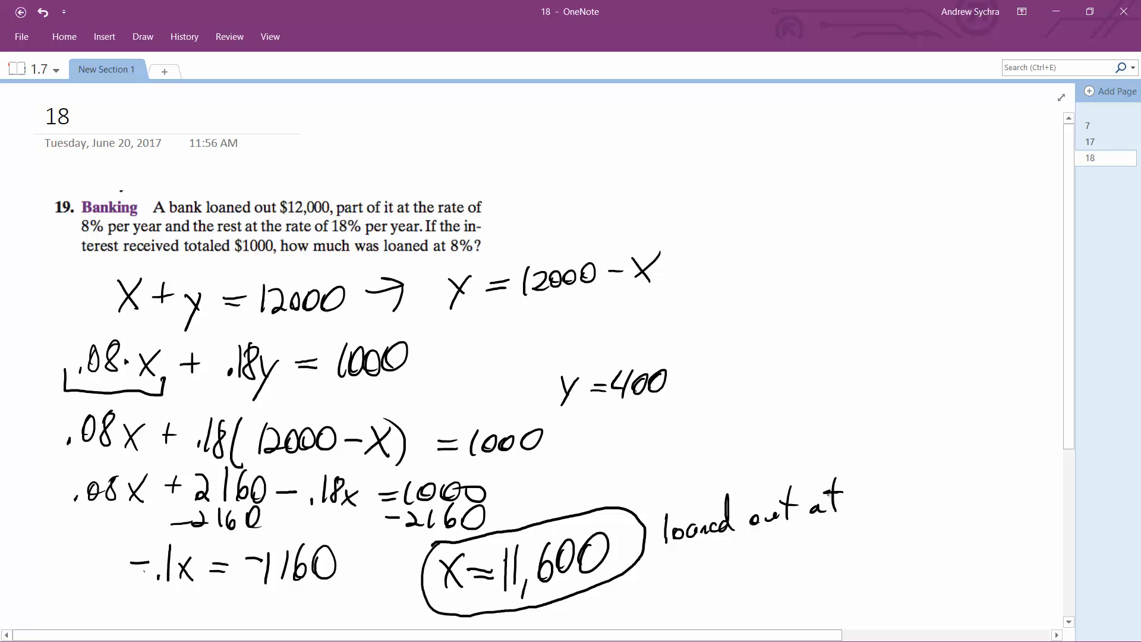
drag(699, 553, 720, 575)
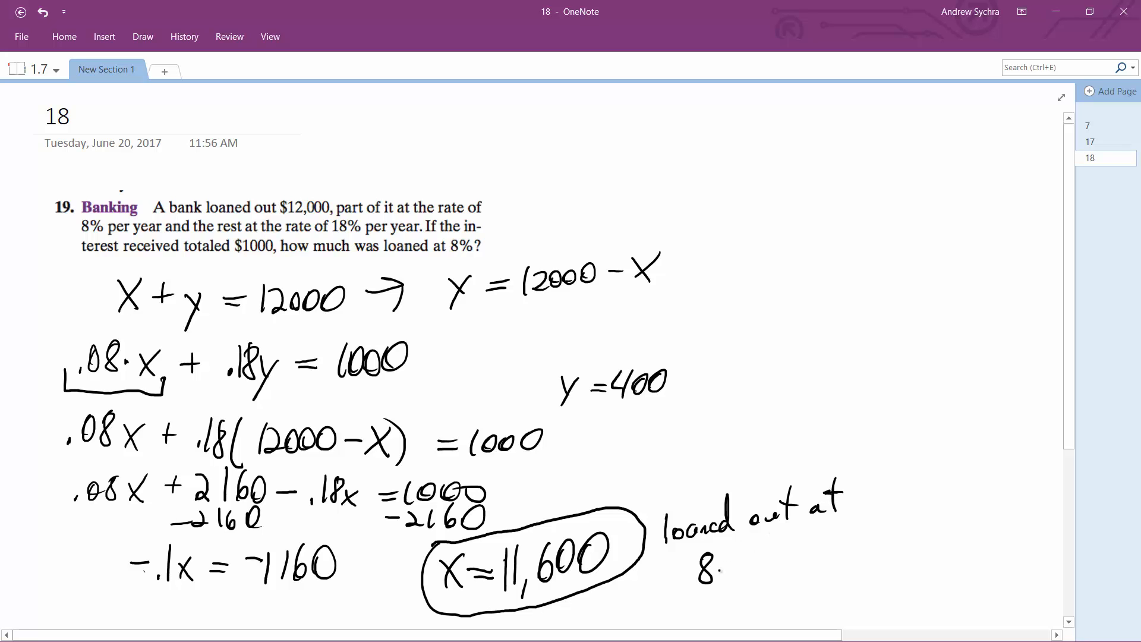